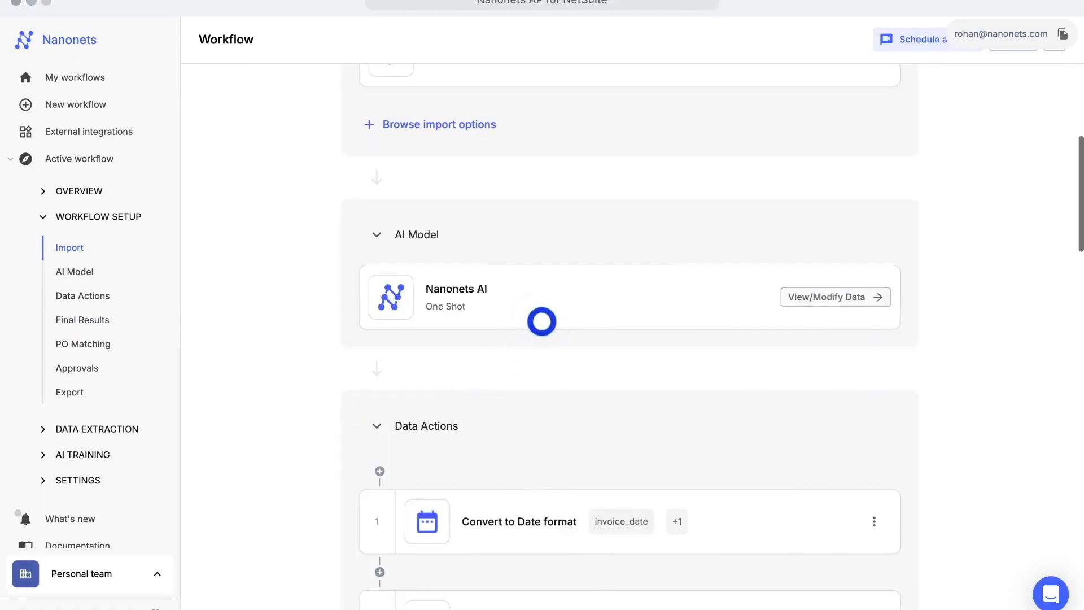
View the data extracted by the AI model, then return to the workflow setup page
click(829, 297)
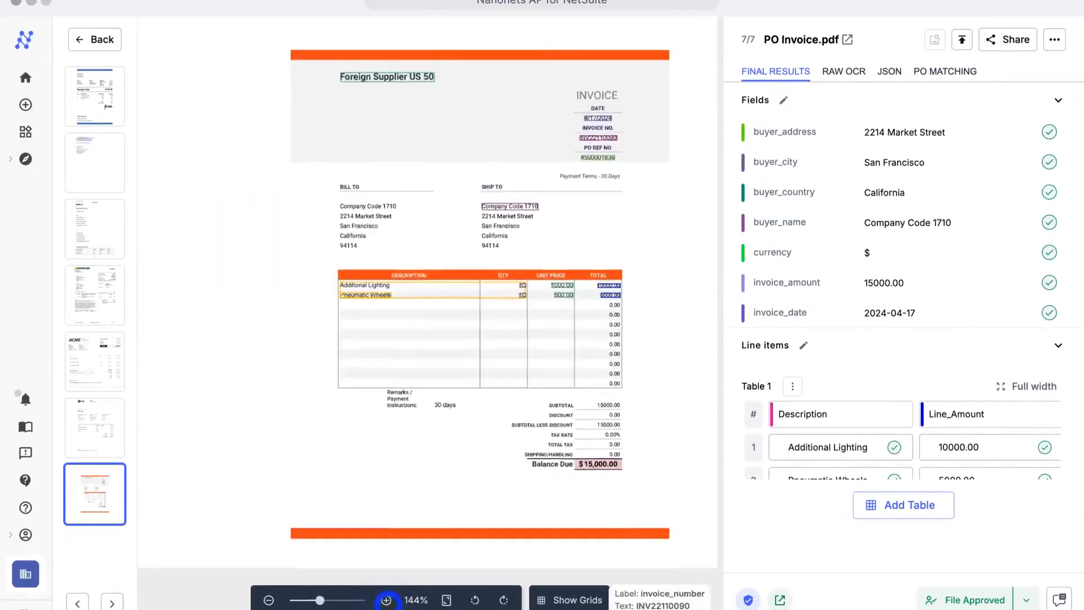
click(95, 38)
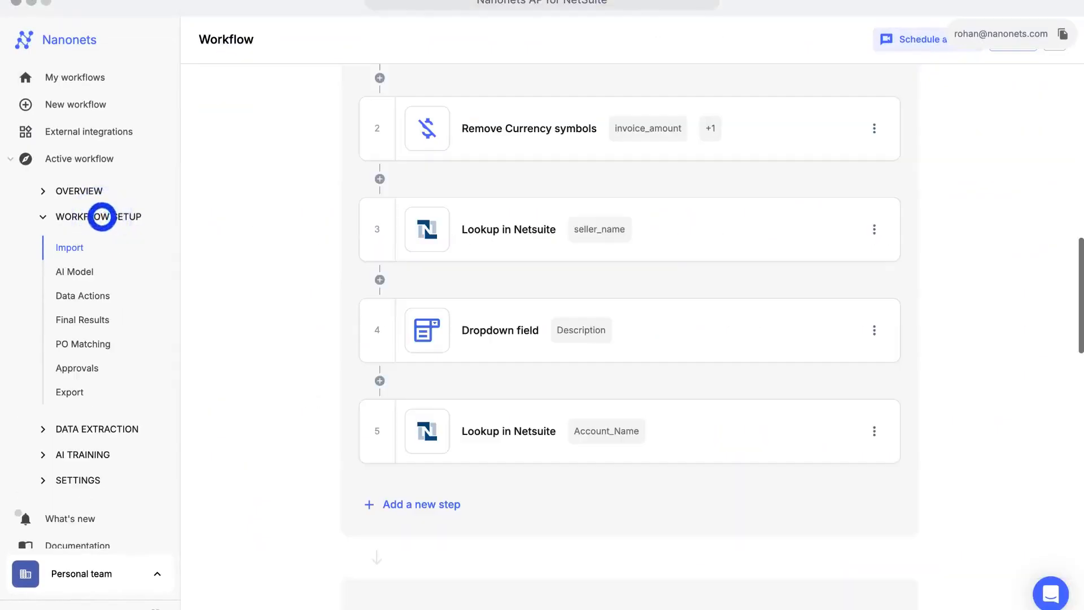
click(508, 229)
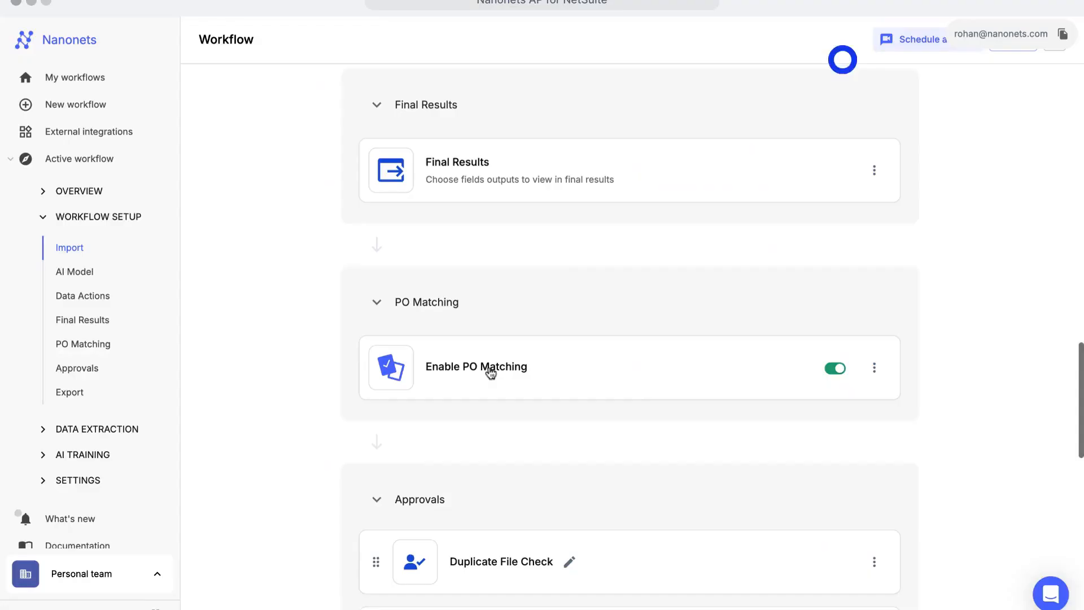
scroll(up, 3)
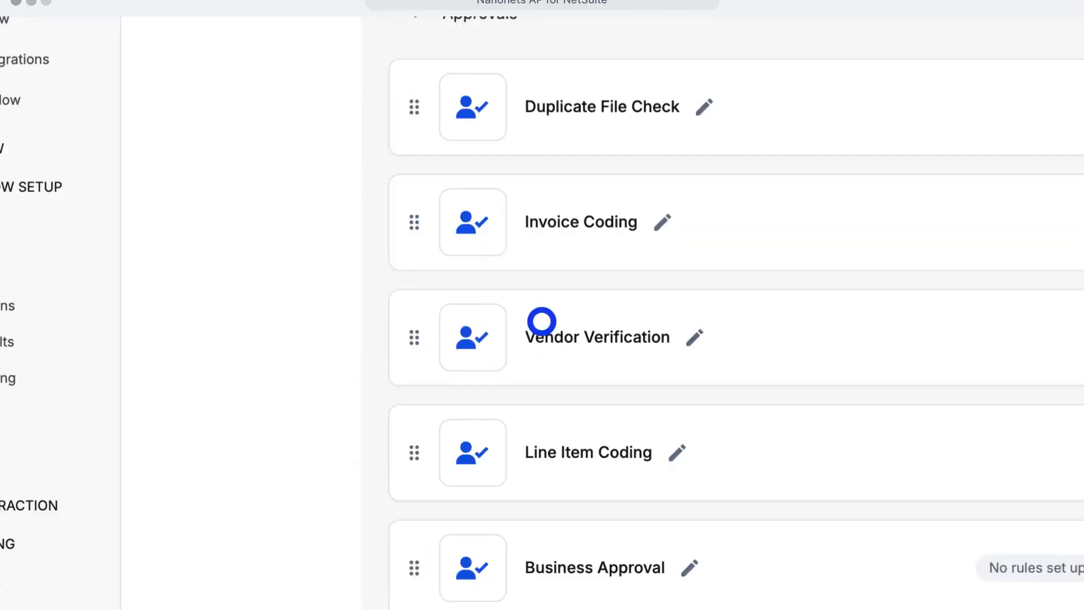
In the Duplicate File Check stage, set the approval requirement to accept the first approver
click(602, 106)
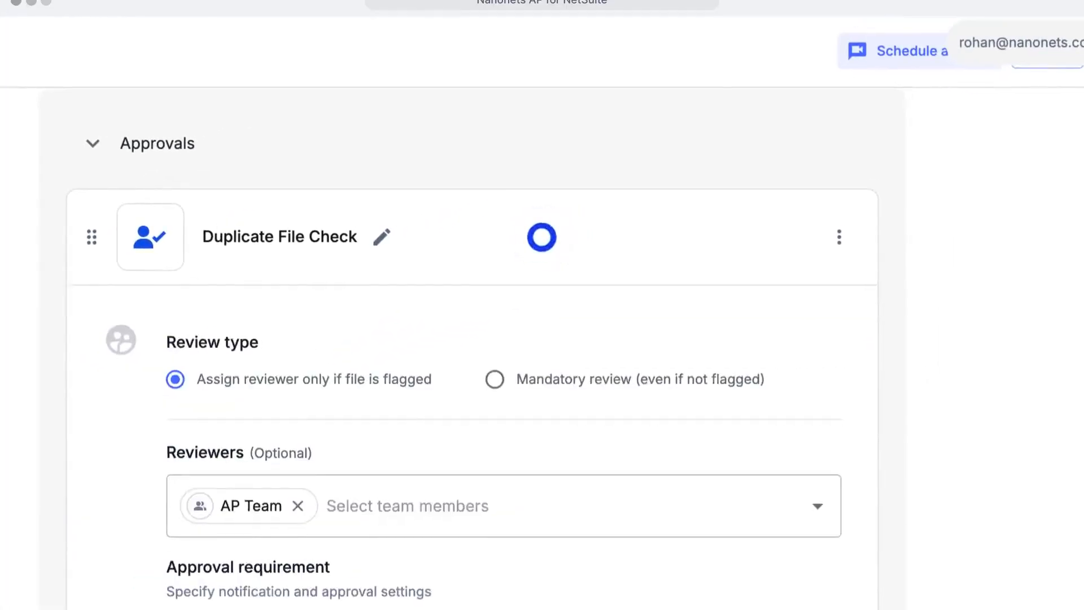
click(407, 506)
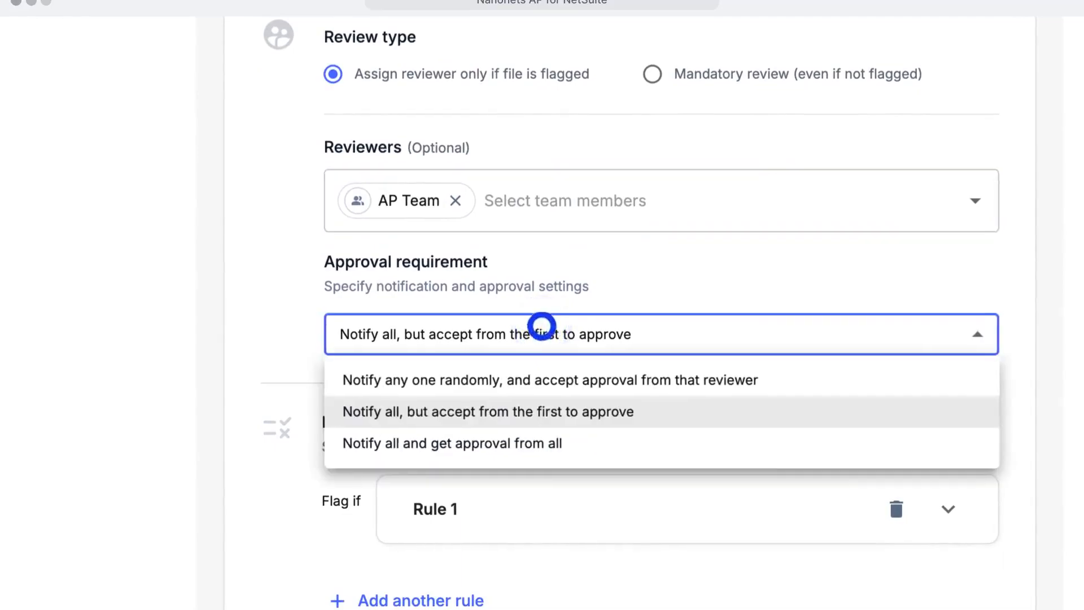
click(487, 411)
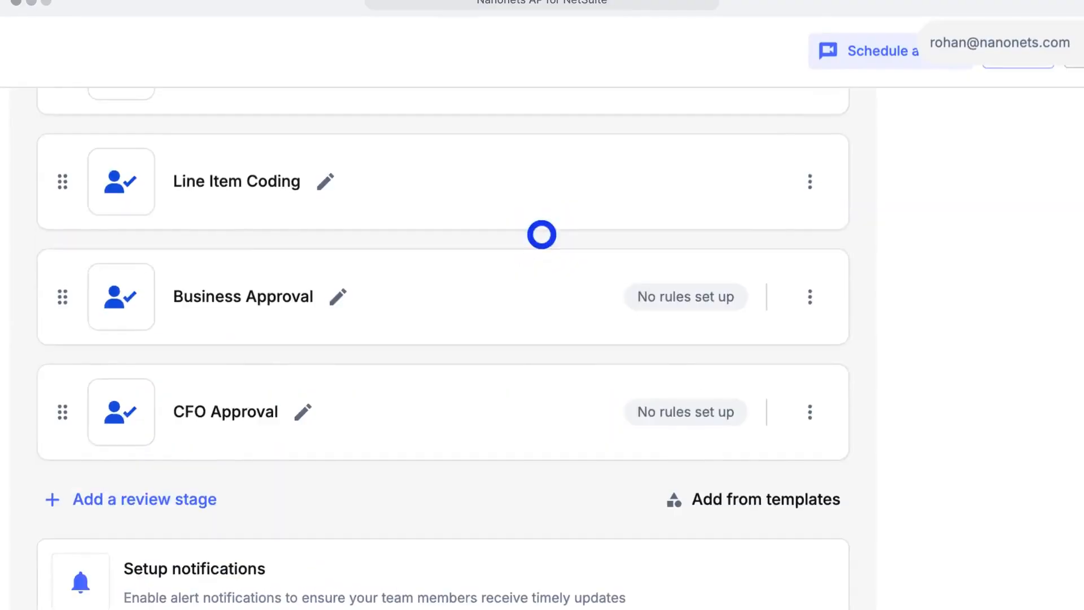
scroll(down, 3)
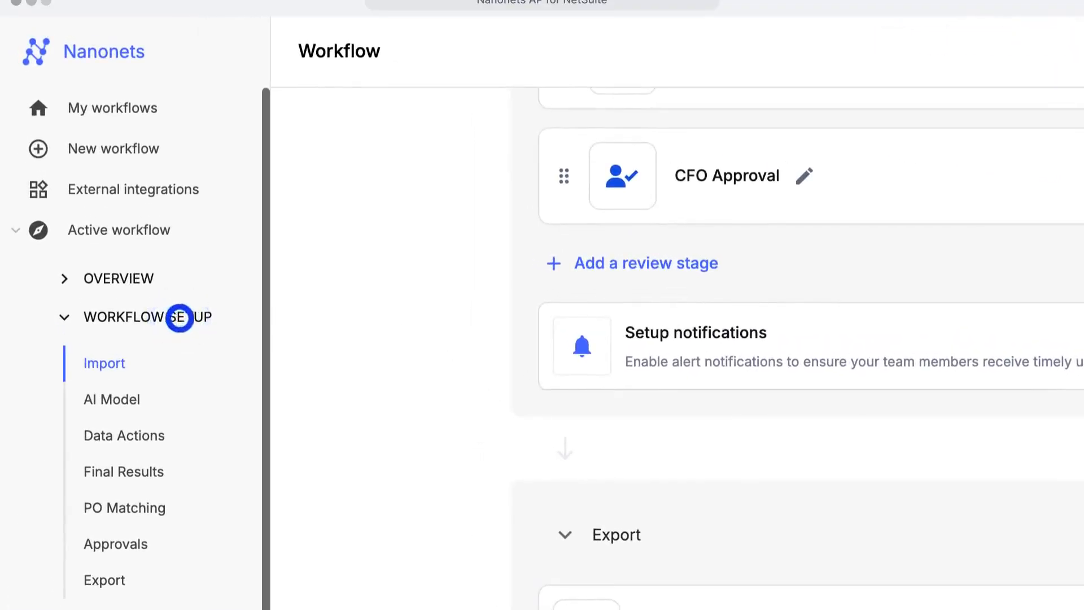
Go to the Overview dashboard and then the Analytics page listing the AP Weekly report
click(118, 278)
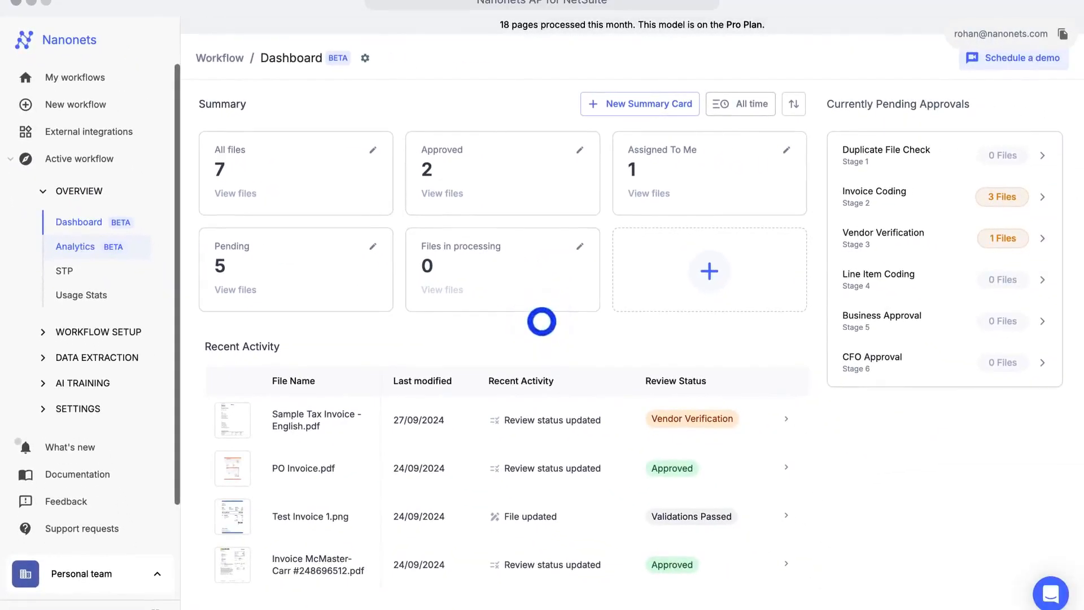
click(75, 246)
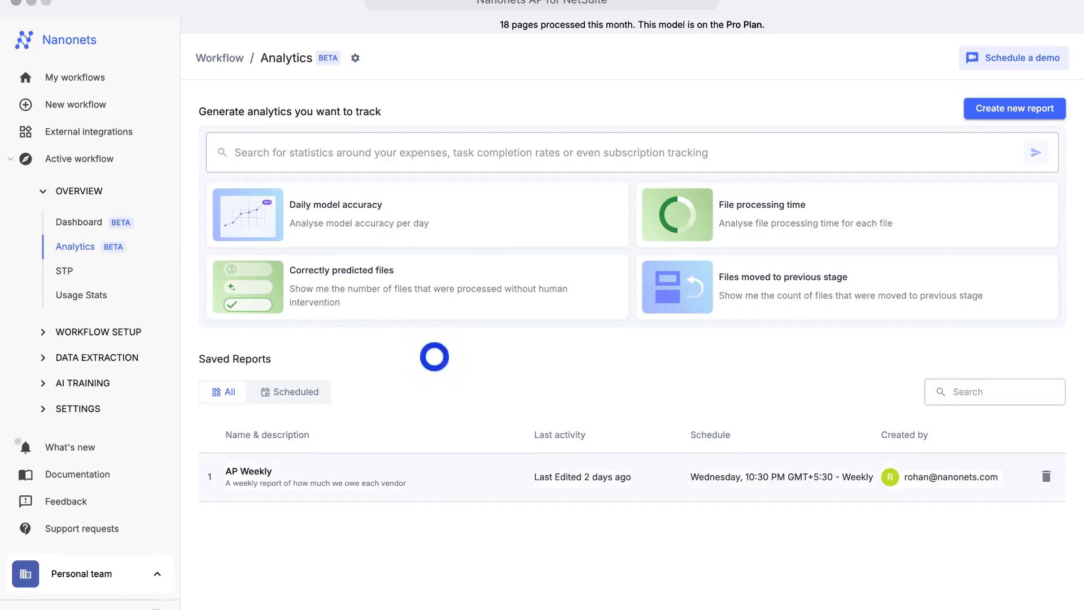
View the AP Weekly report's vendor invoice sums and its delivery schedule for AP Team
click(248, 476)
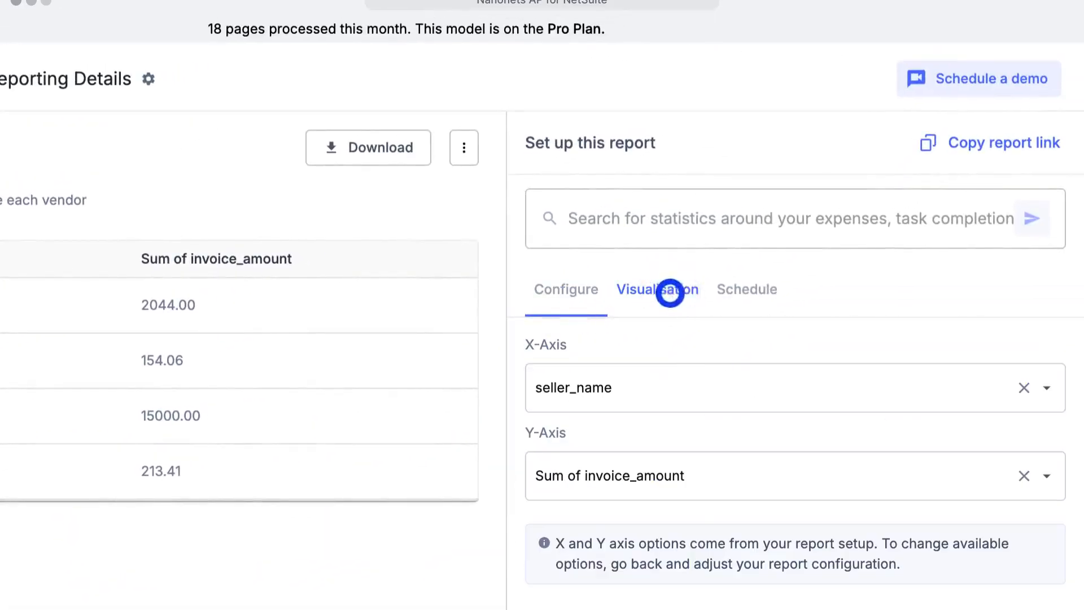
click(746, 289)
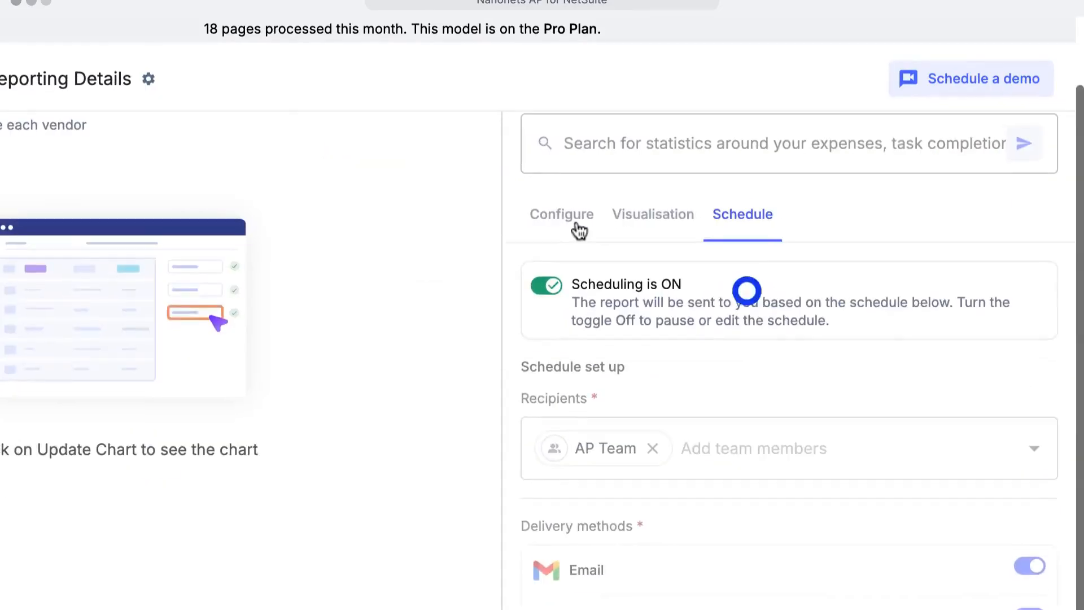